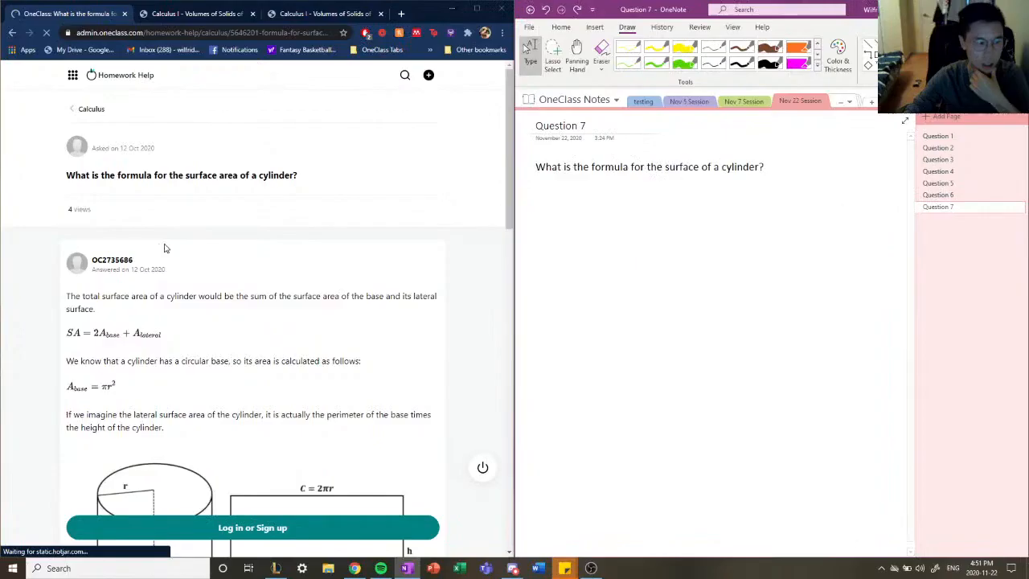
Step: Scroll the page to the question about a cylinder's surface area formula
scroll(down, 3)
text(area )
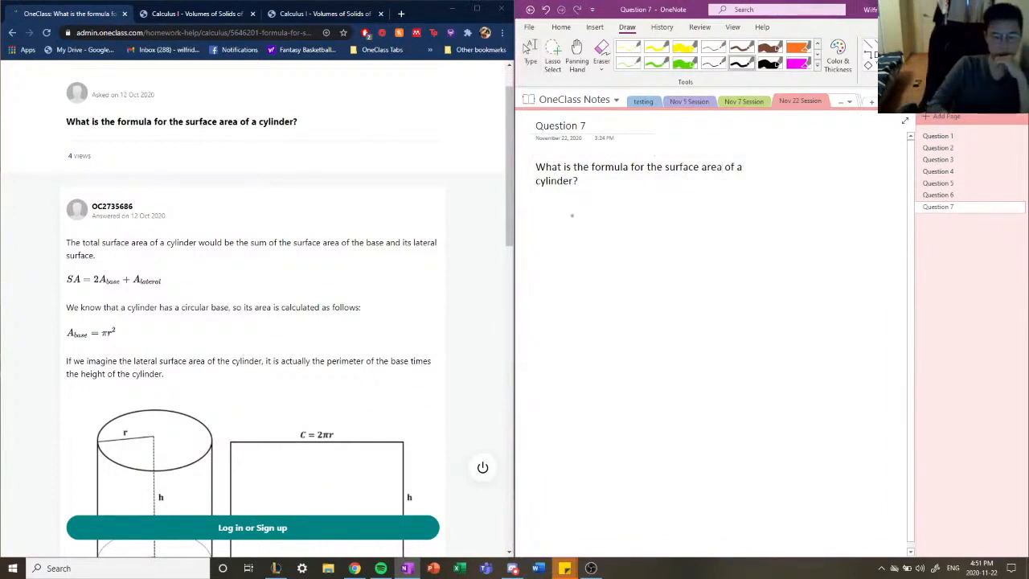
Step: Sketch a black cylinder with its top, sides and curved bottom below the question
drag(576, 207, 582, 222)
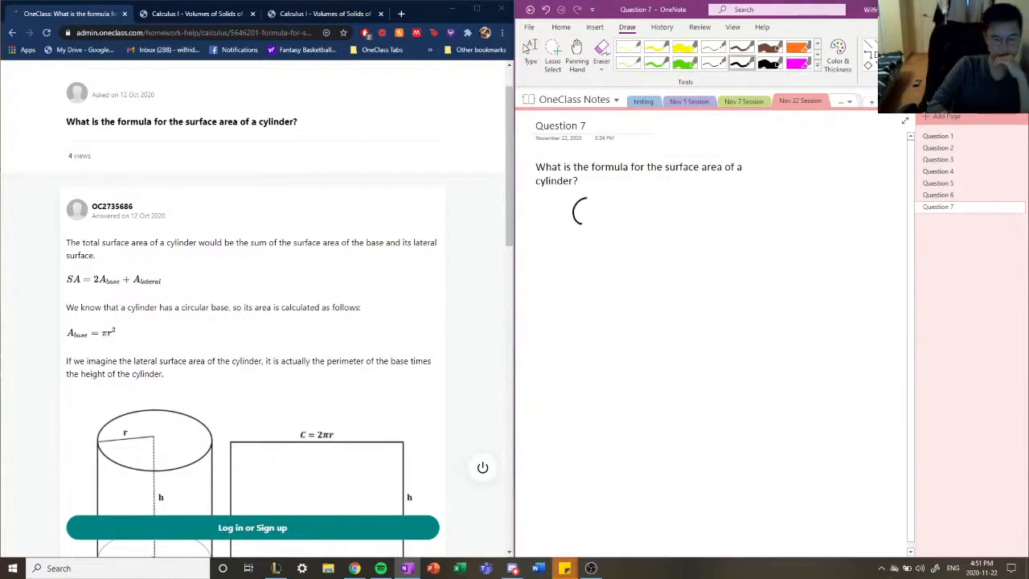
drag(576, 212, 627, 212)
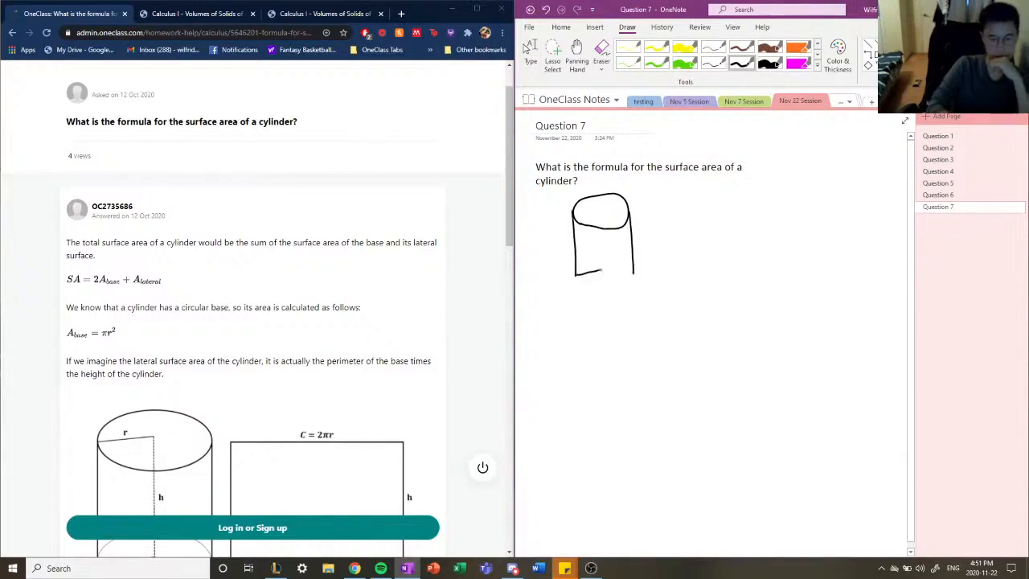
drag(571, 273, 636, 277)
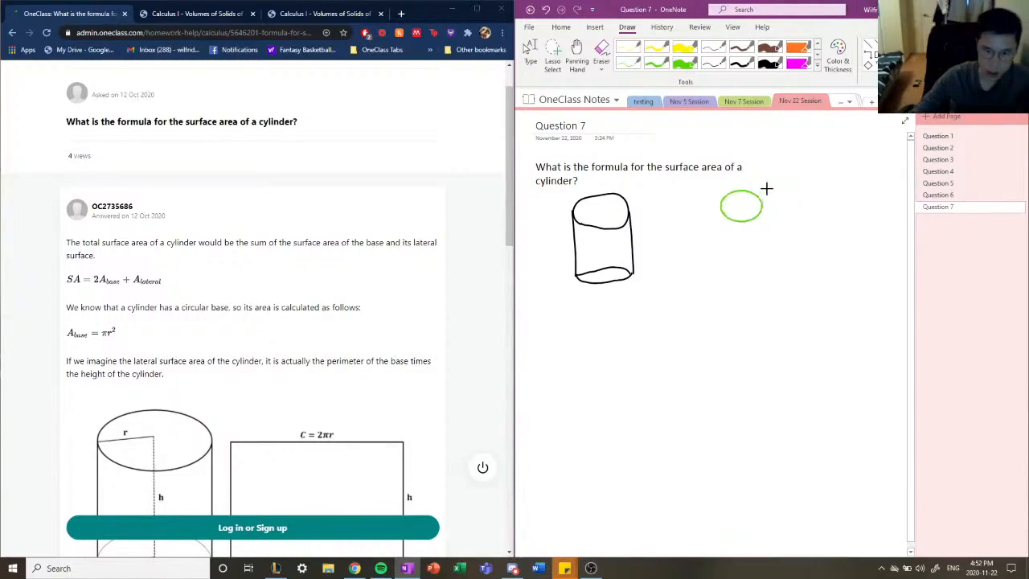
Step: Draw a second green oval and a yellow rectangle beneath the two ovals
drag(759, 190, 780, 207)
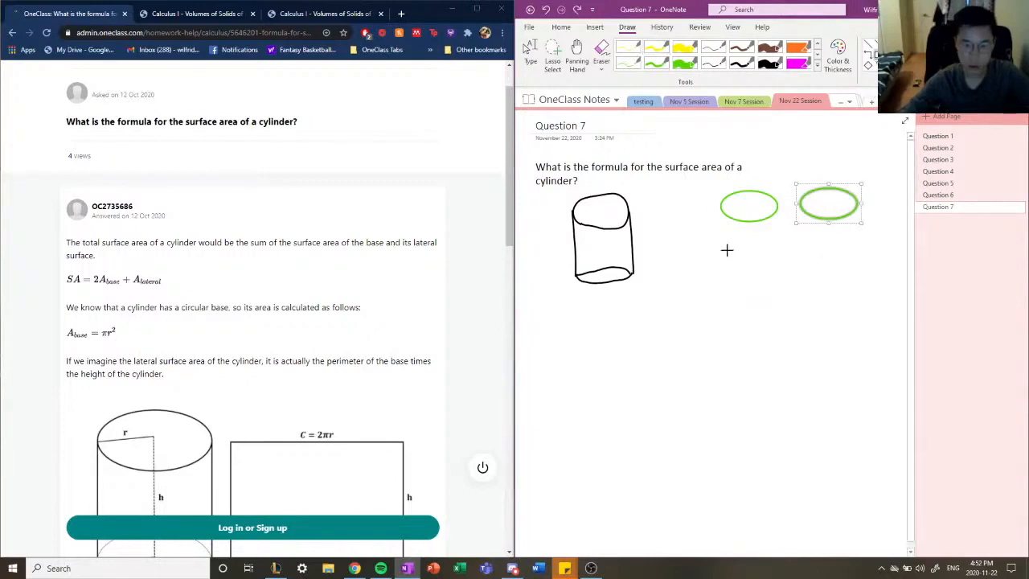
drag(720, 243, 846, 283)
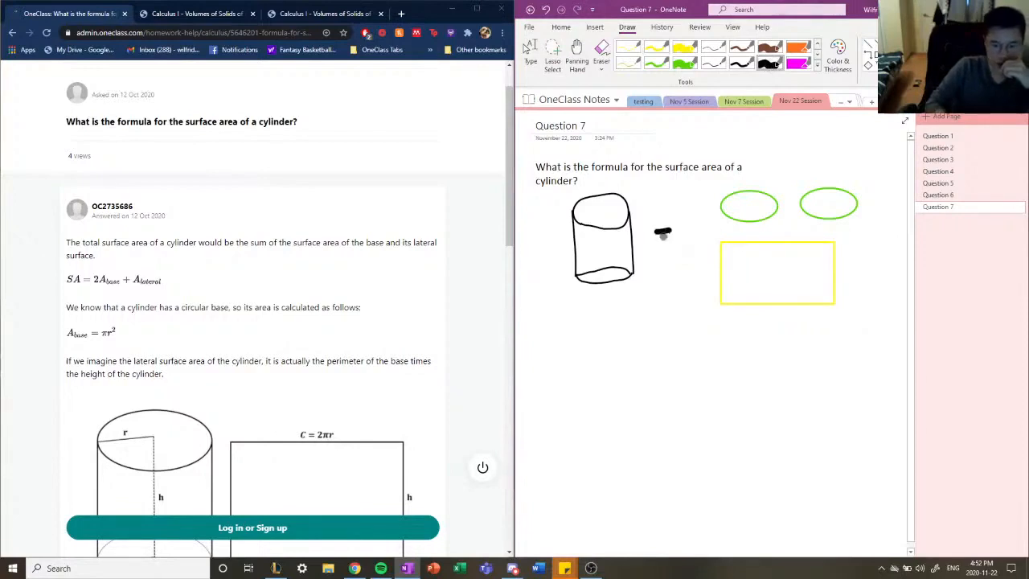
Step: Set the pen colour to black in Color & Thickness for labelling the sketch
click(776, 273)
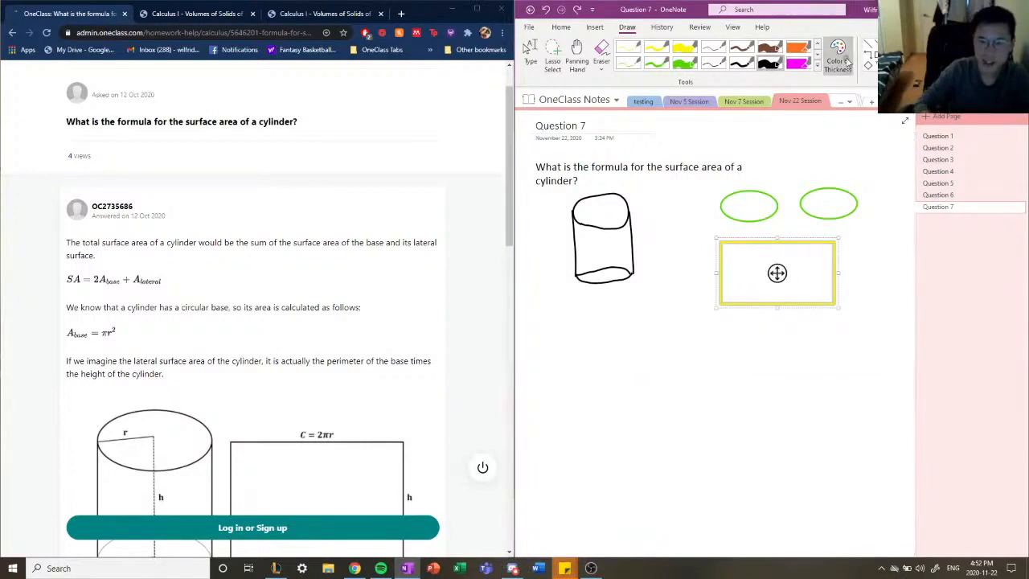
click(840, 56)
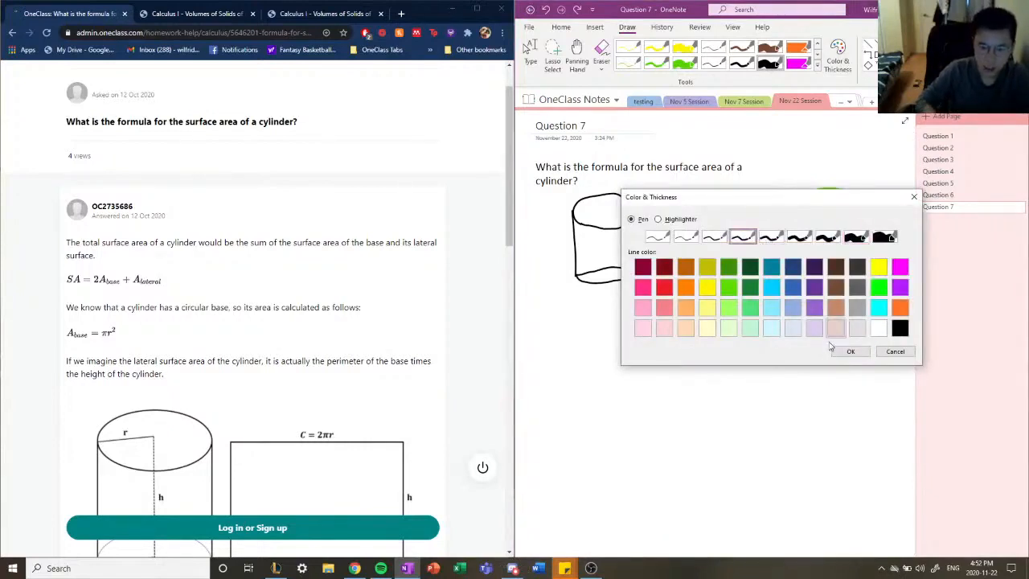
click(850, 351)
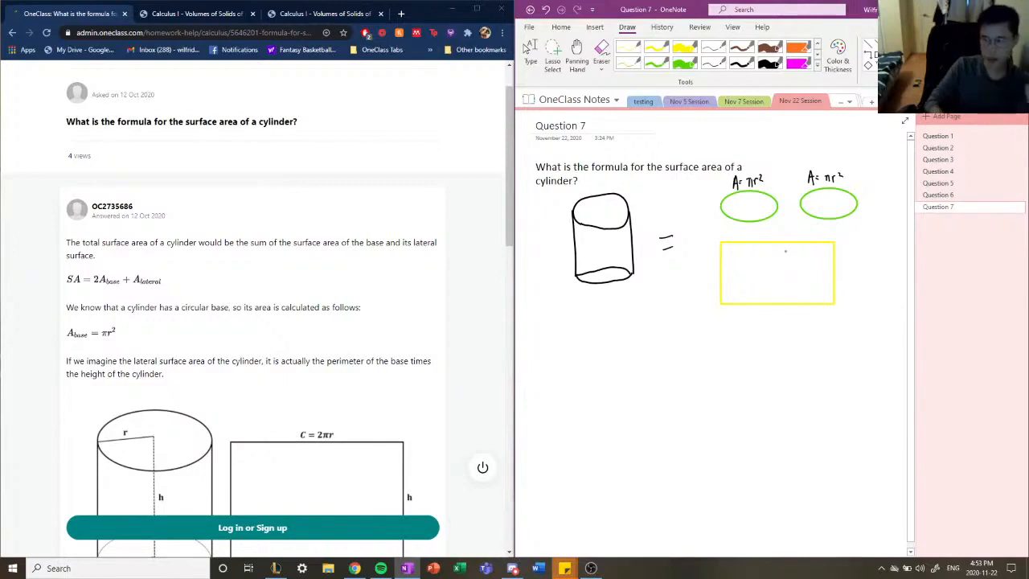
mouse_move(843, 276)
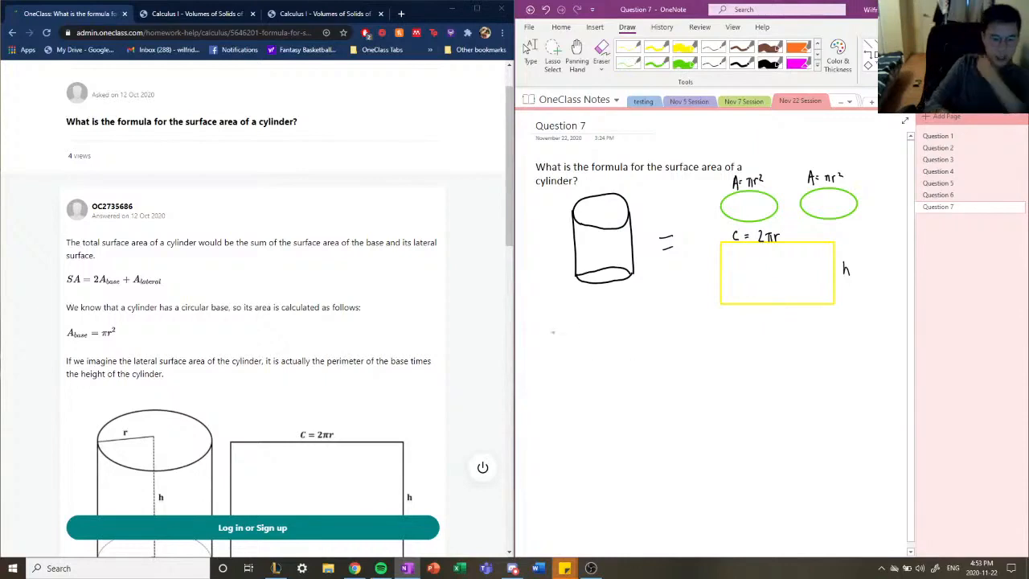
Step: Begin handwriting 'SA cyl' below the labelled sketch
drag(534, 332, 554, 341)
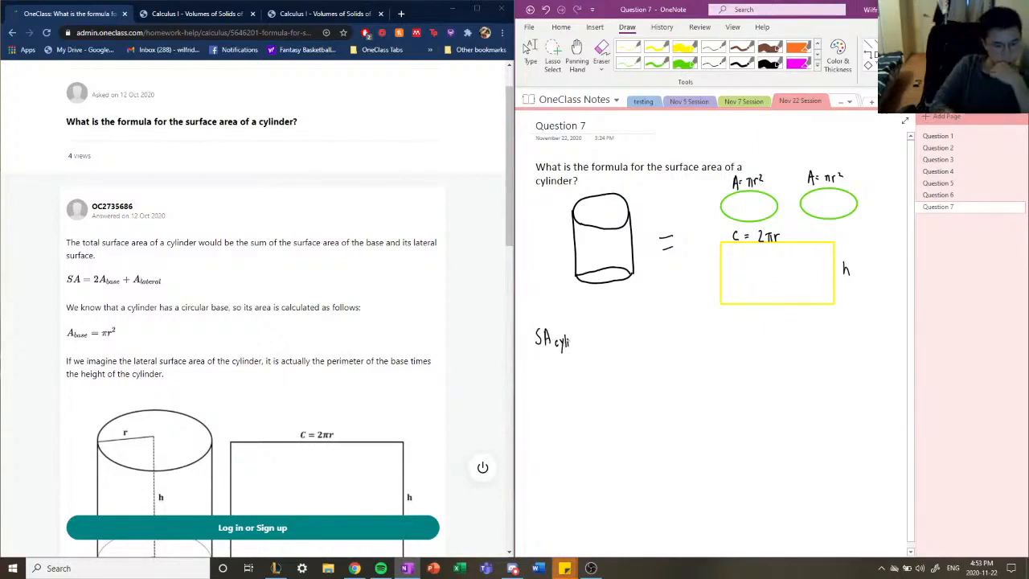
Step: Handwrite SA cylinder = πr² + πr² + 2πr·h = 2πr² + 2πr(h) = 2πr(r + h)
drag(562, 341, 598, 341)
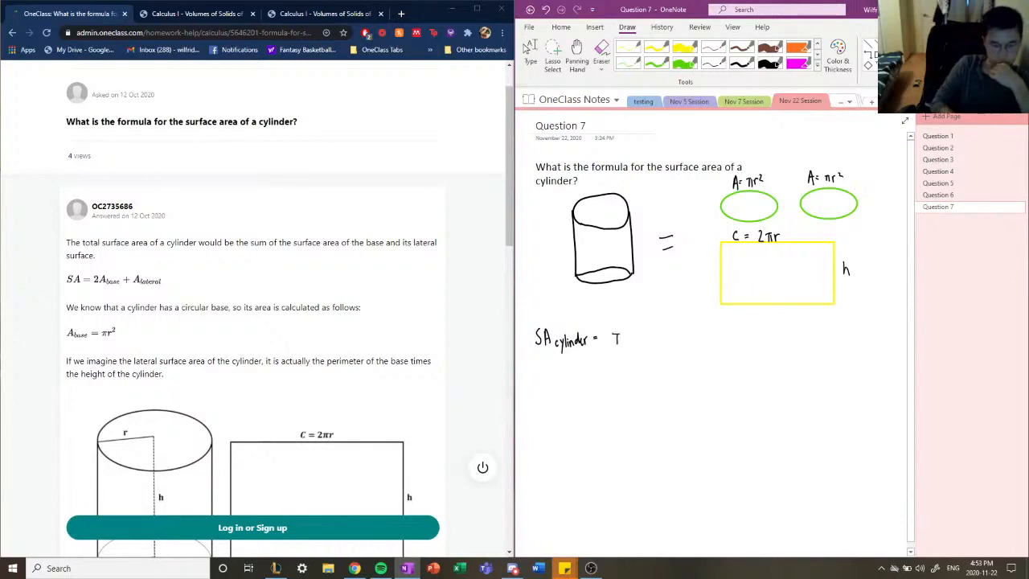
drag(614, 338, 643, 341)
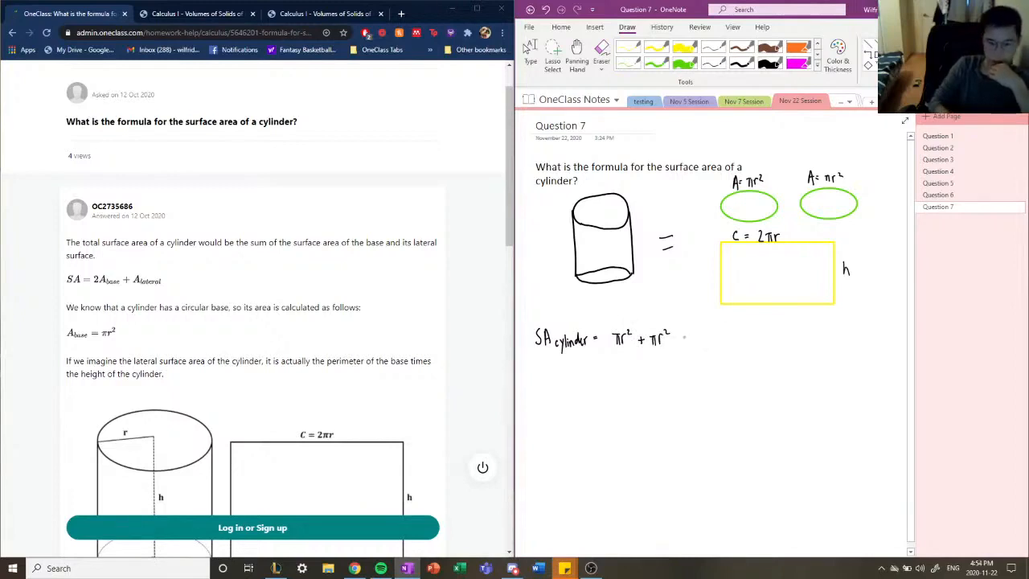
drag(683, 338, 711, 338)
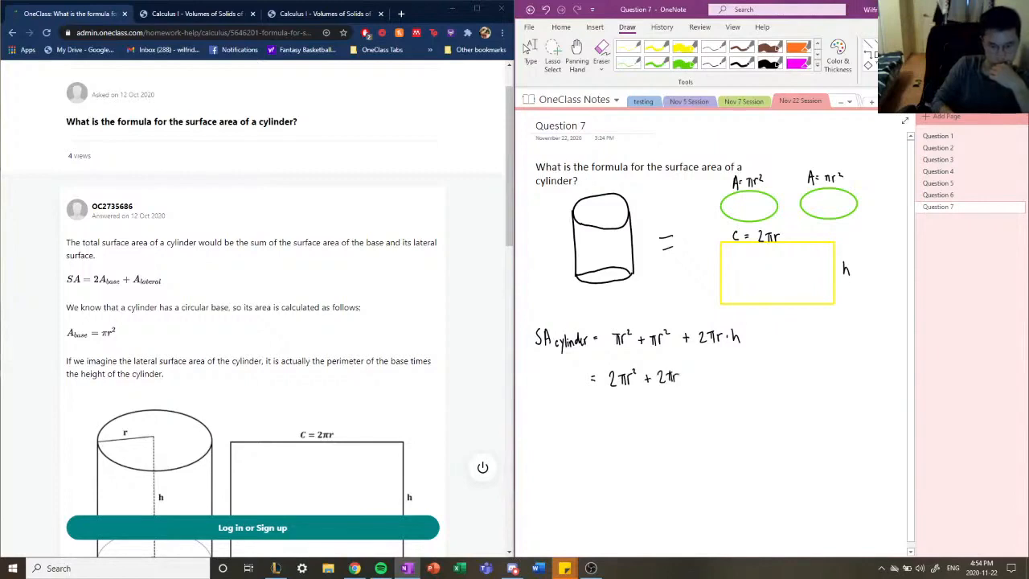
drag(688, 378, 704, 378)
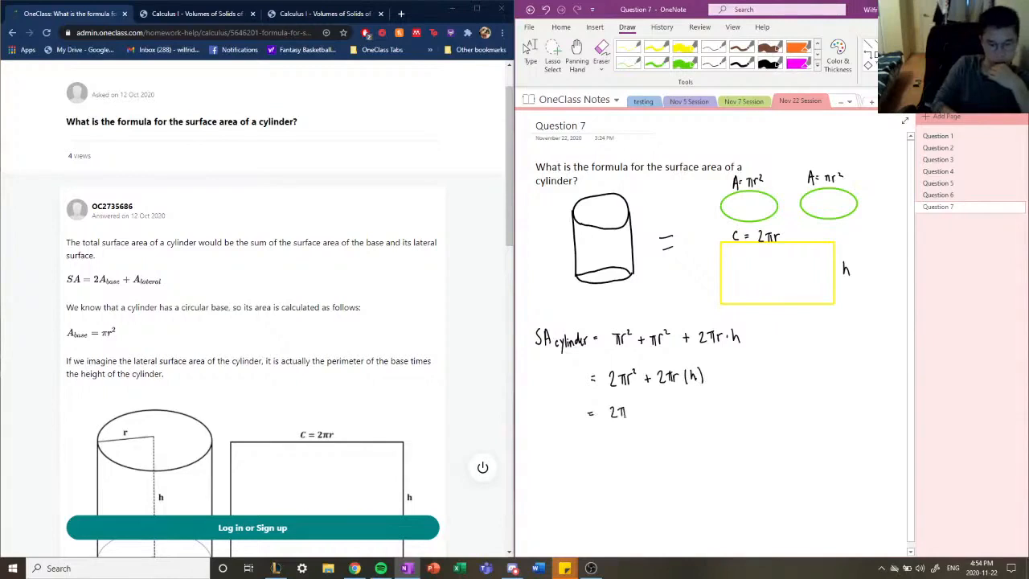
drag(635, 411, 660, 412)
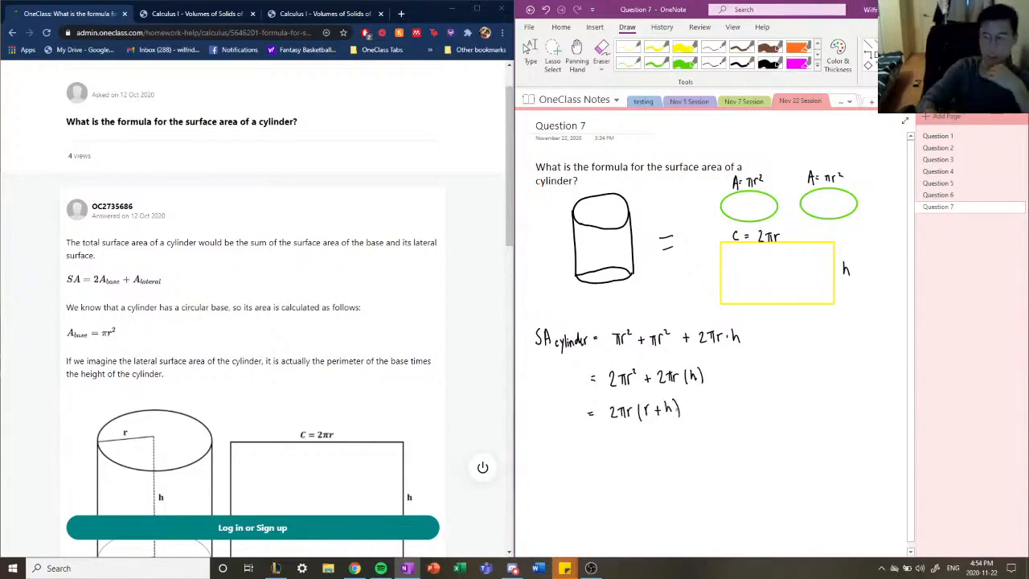
scroll(down, 3)
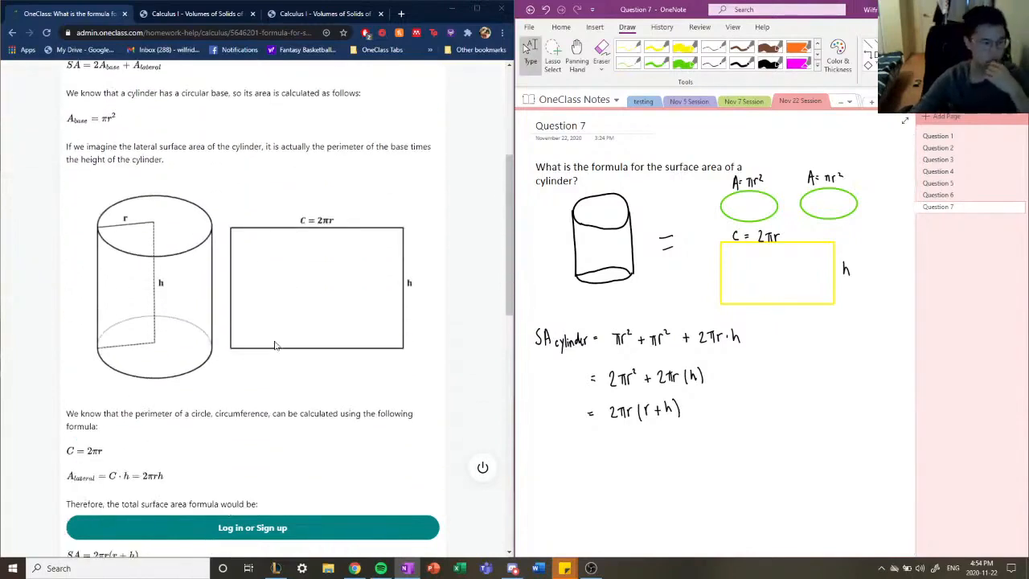
scroll(down, 3)
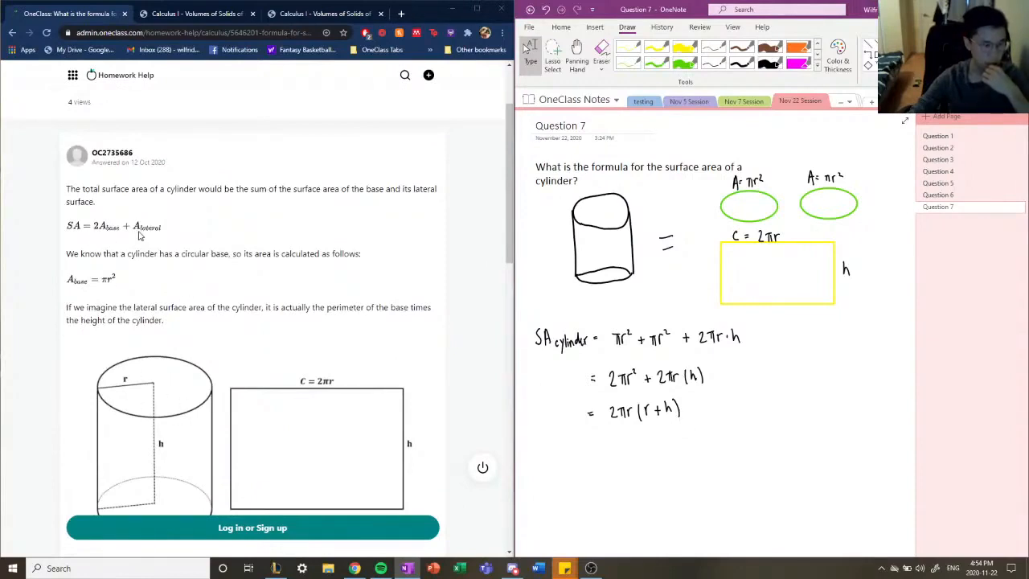
scroll(down, 3)
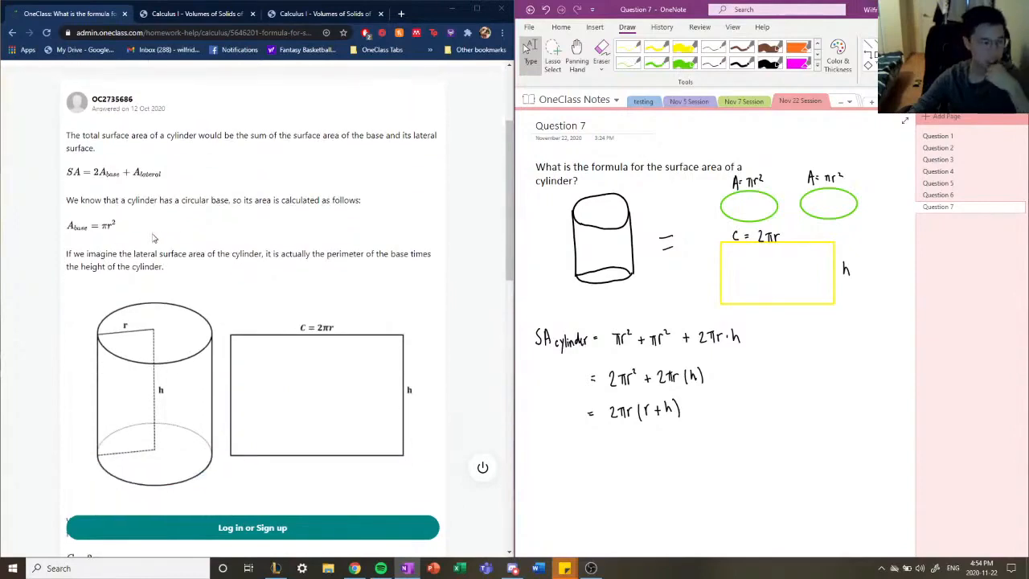
mouse_move(95, 240)
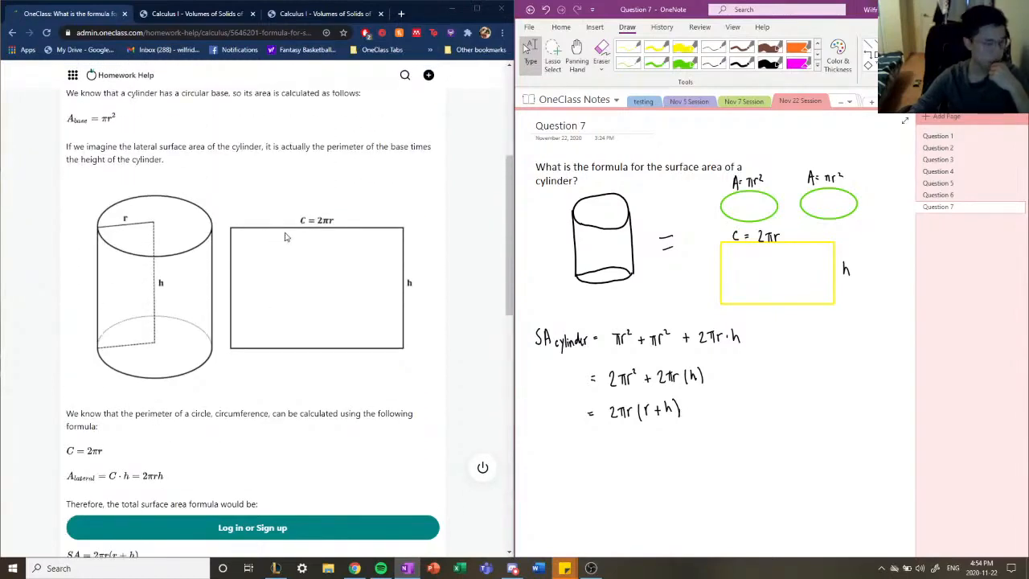
mouse_move(309, 234)
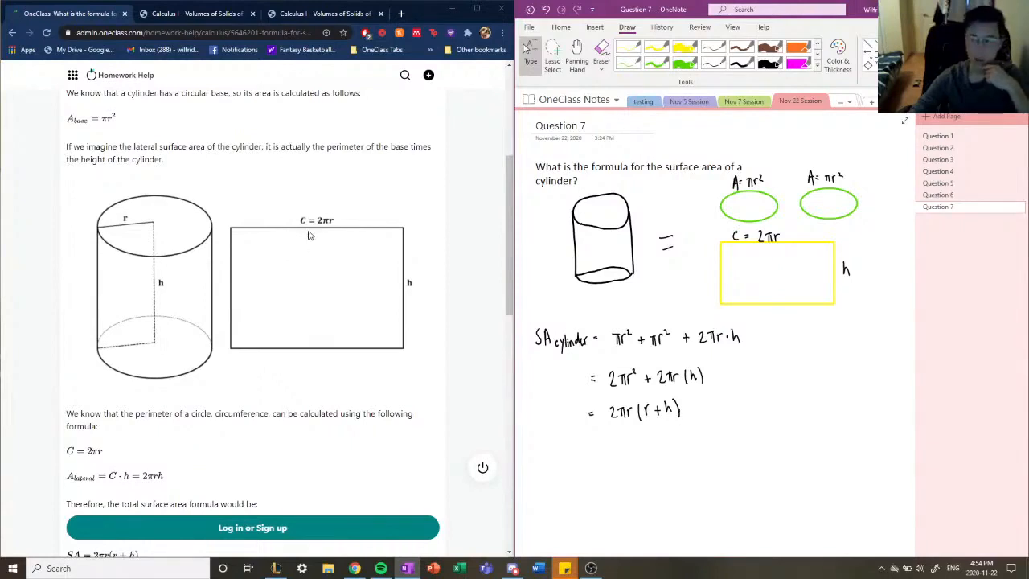
mouse_move(301, 245)
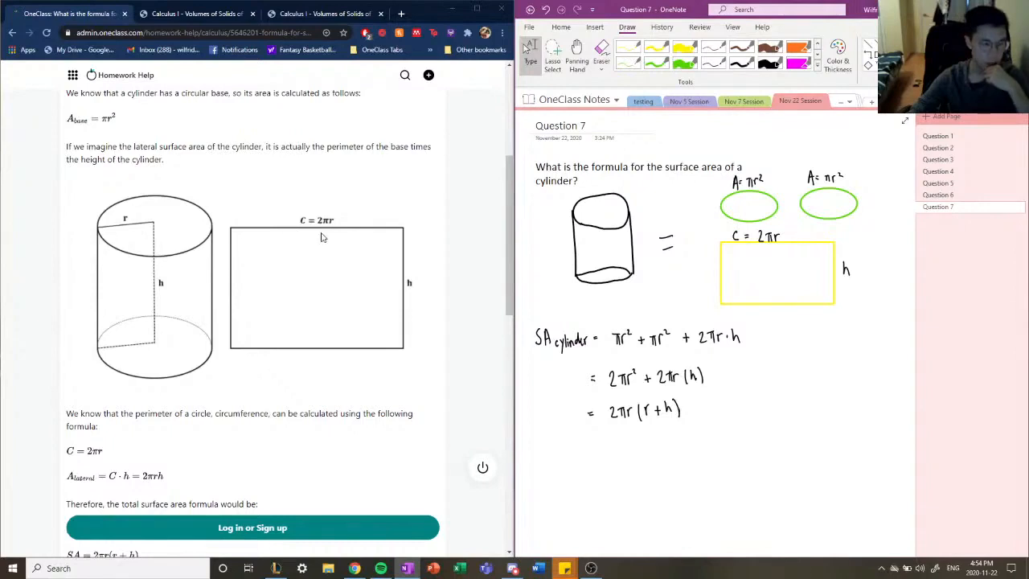
scroll(down, 3)
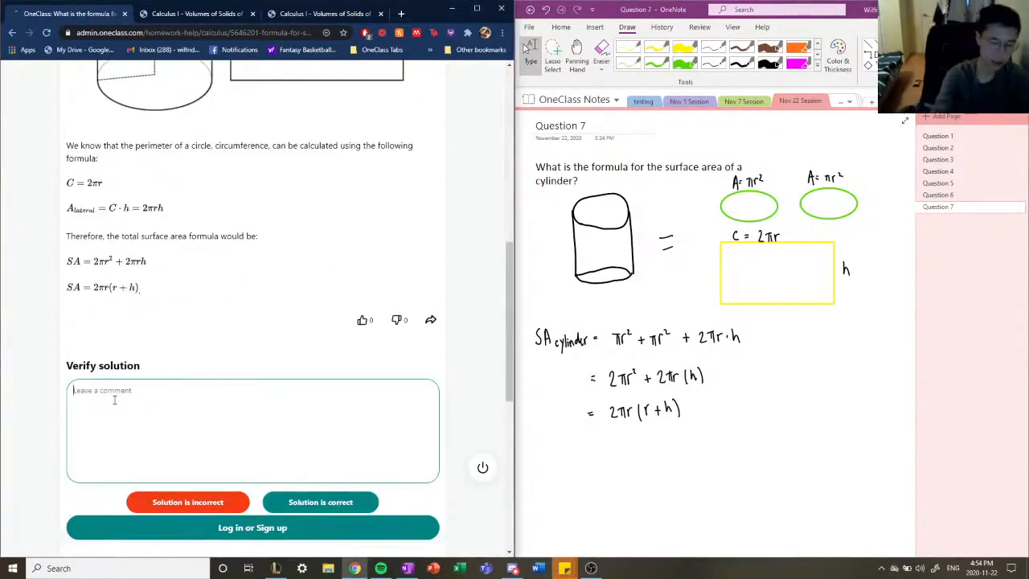
Step: Enter the comment 'This solution is correct. Good work!' and mark the solution correct
text(This solution is correct.)
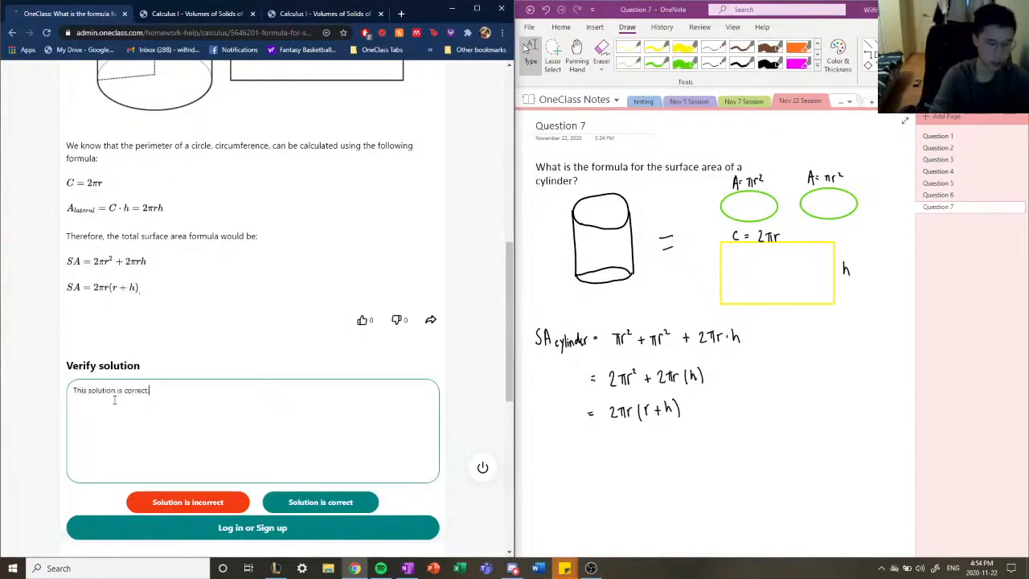
text(Good work!)
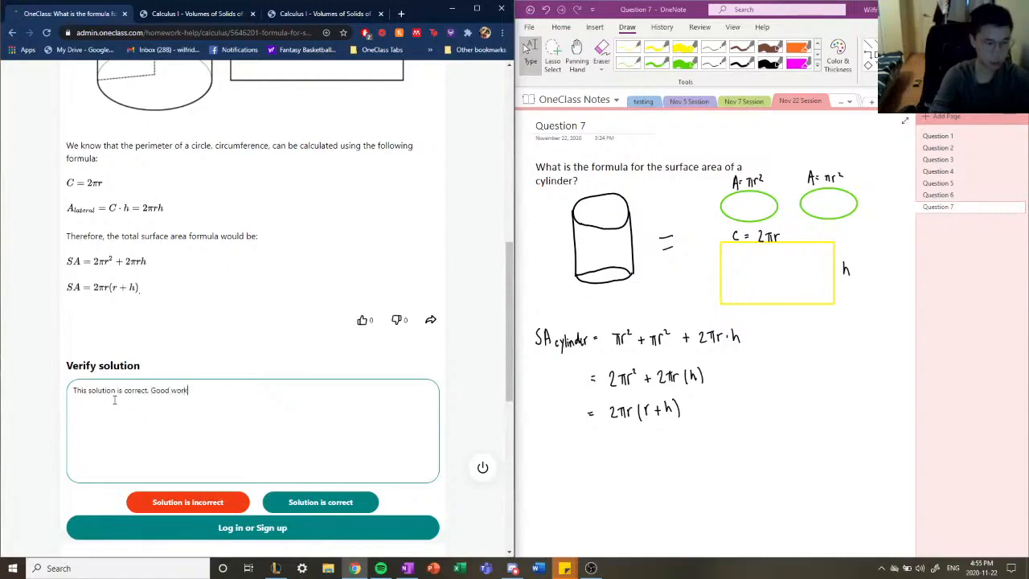
click(320, 502)
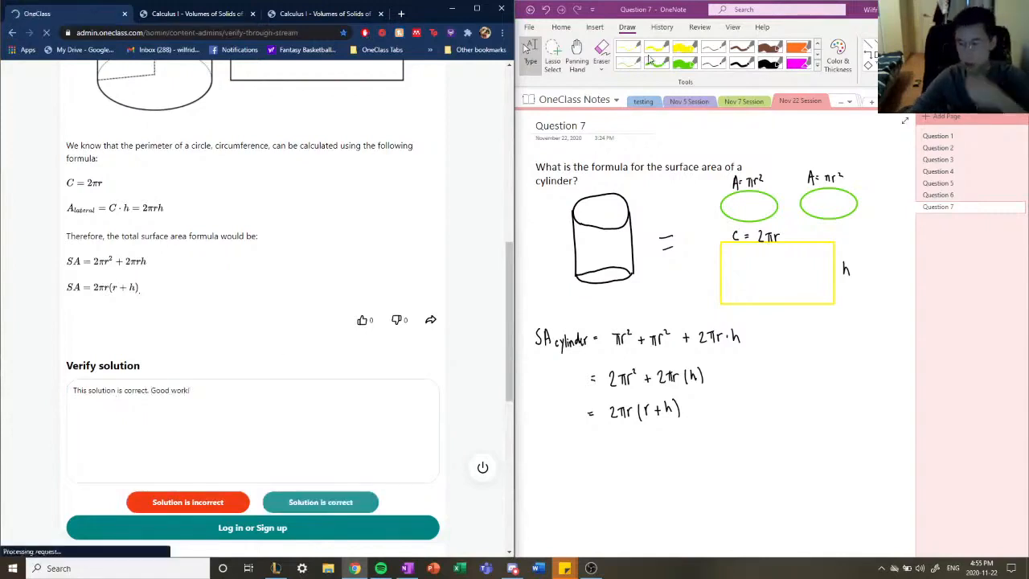